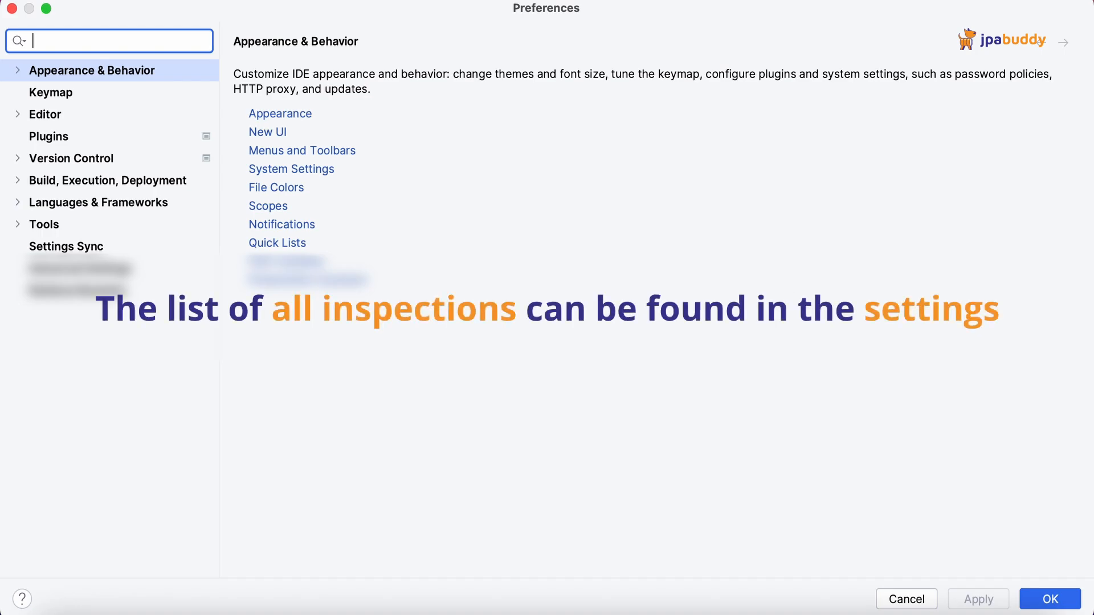
Step: Filter the Preferences inspections list down to the 'JPA Buddy' group
text(Inspections)
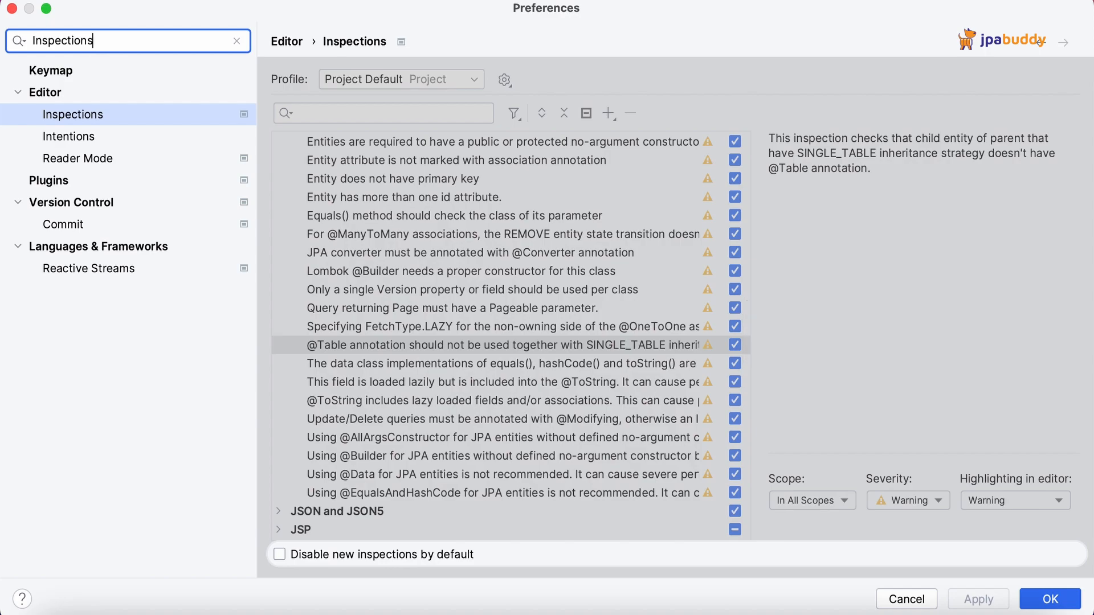
click(382, 112)
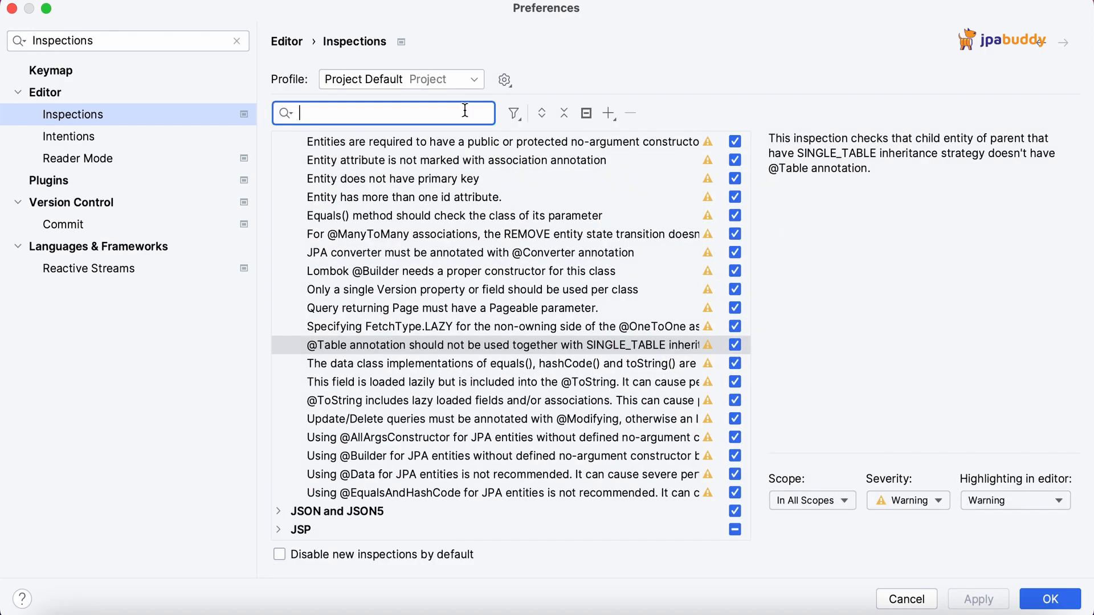
text(JPA Buddy)
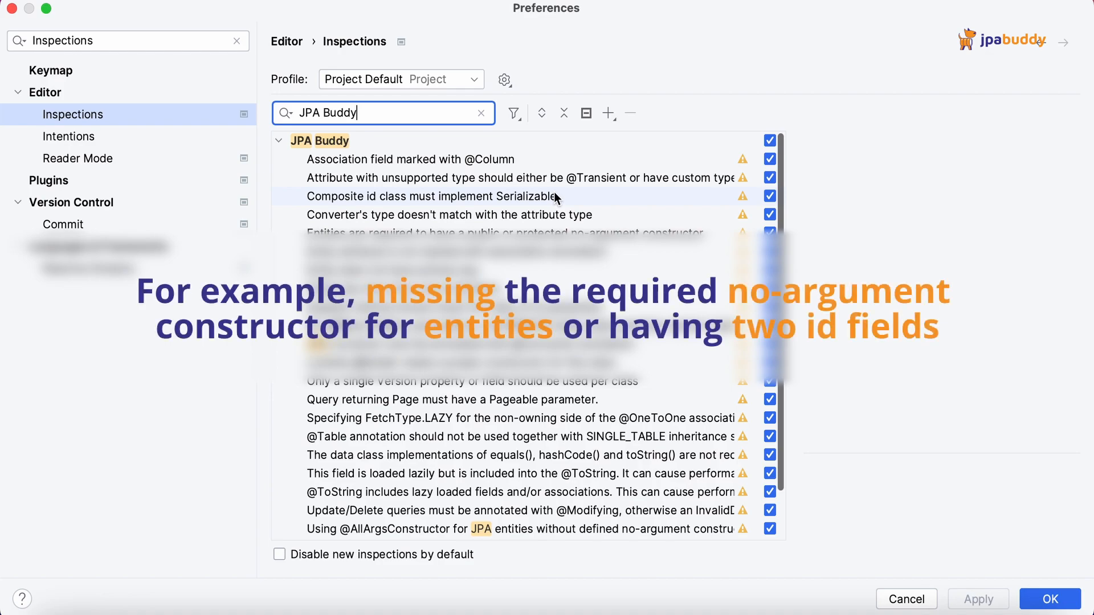
click(1058, 600)
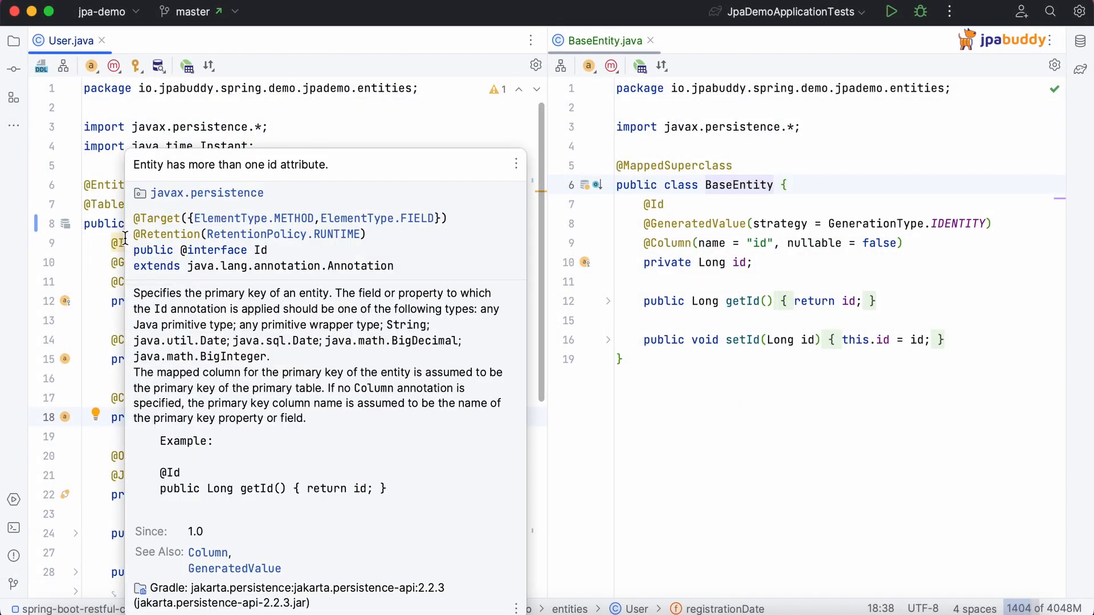
mouse_move(335, 166)
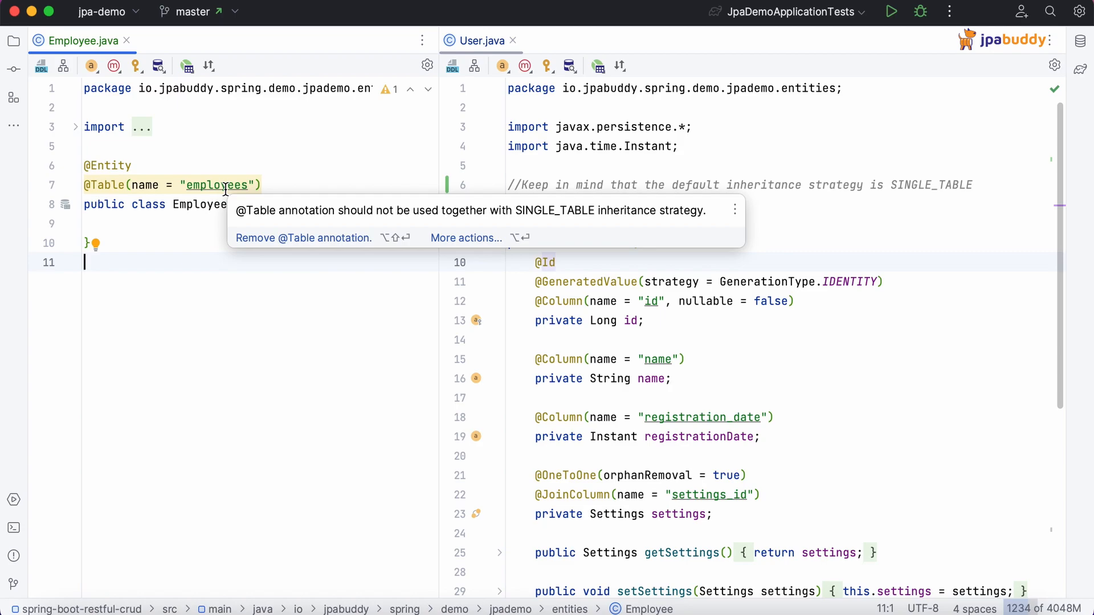
click(303, 238)
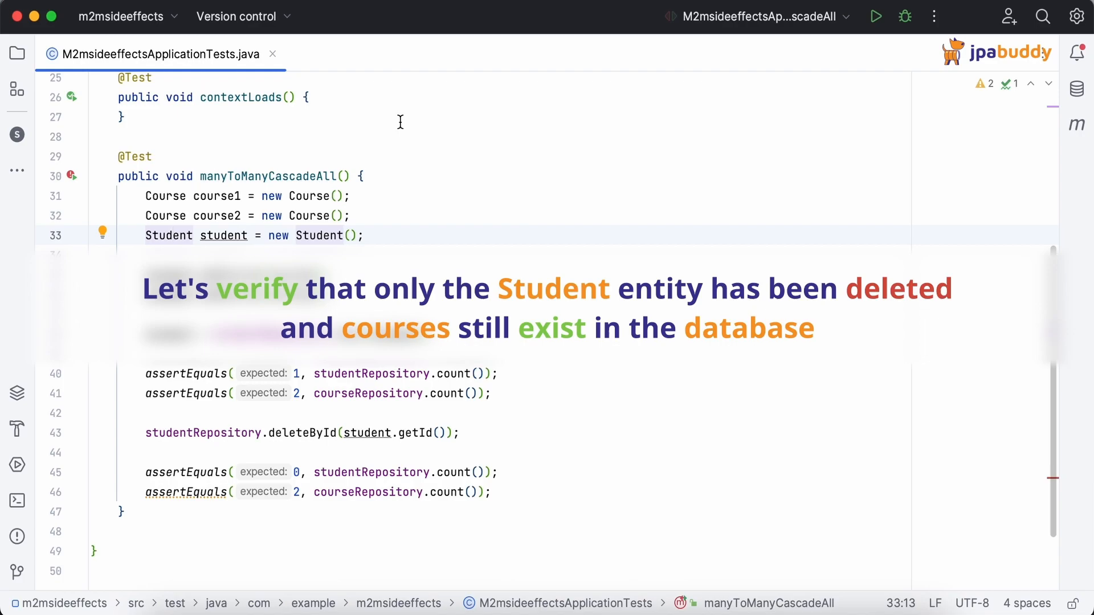
Step: Run the manyToManyCascadeAll() test from the gutter icon at line 30
click(69, 175)
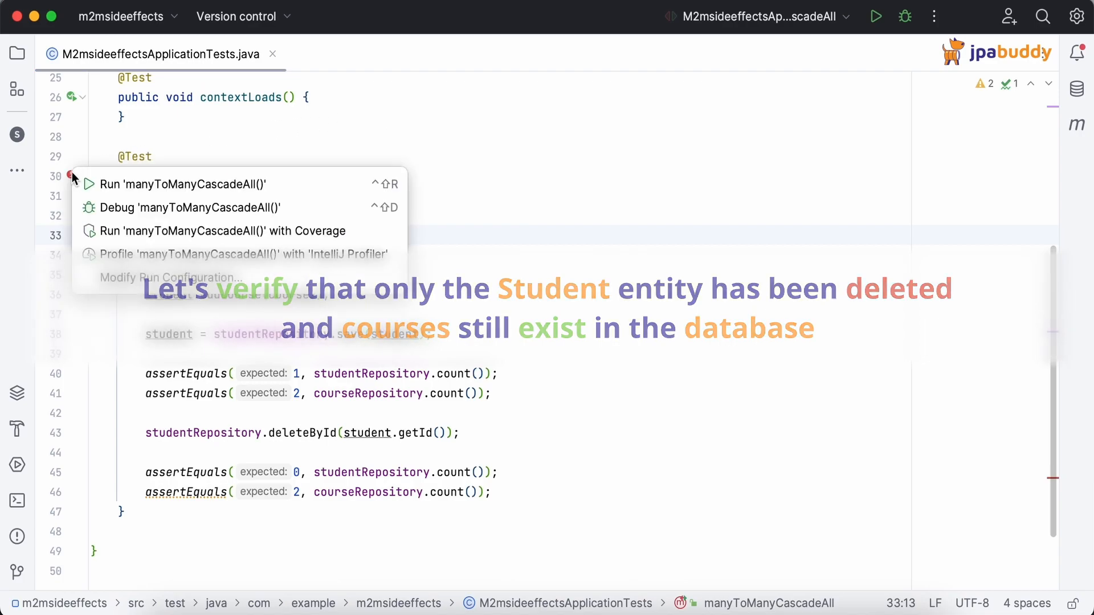
click(181, 185)
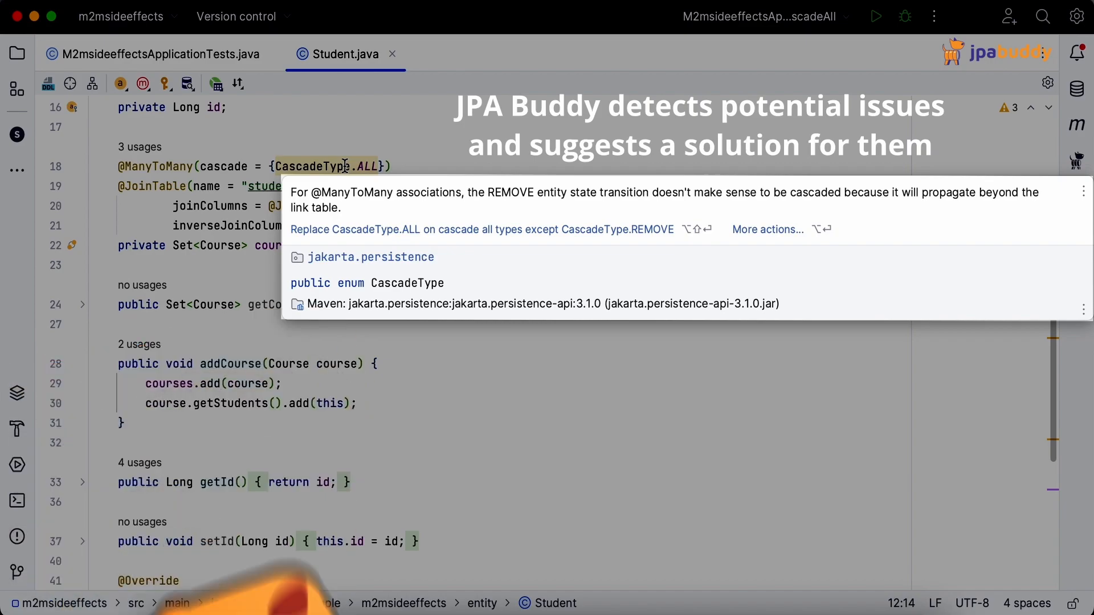
mouse_move(355, 232)
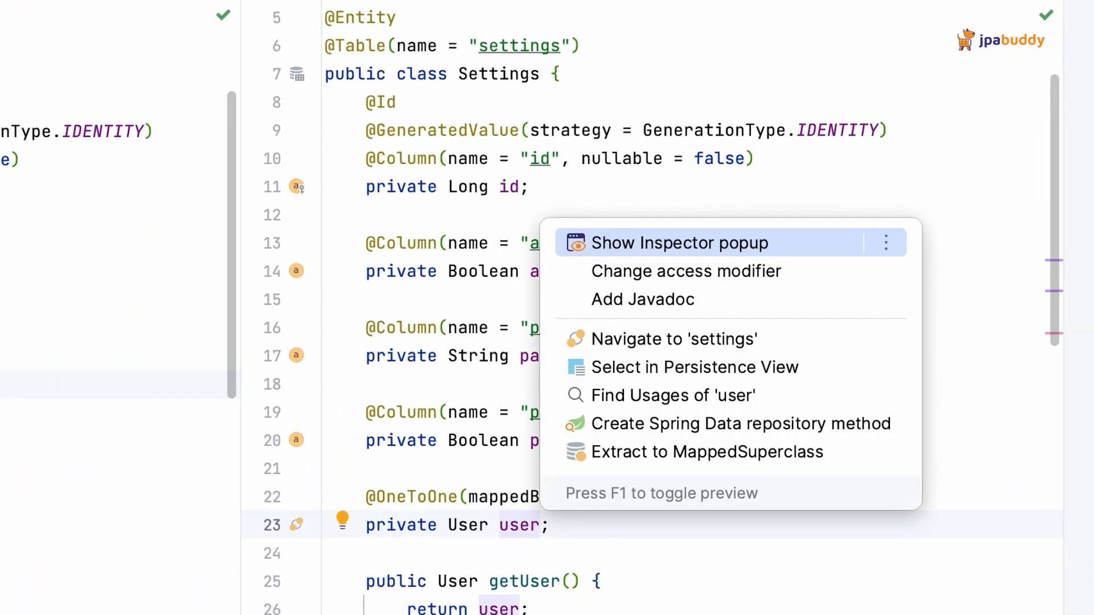
click(679, 243)
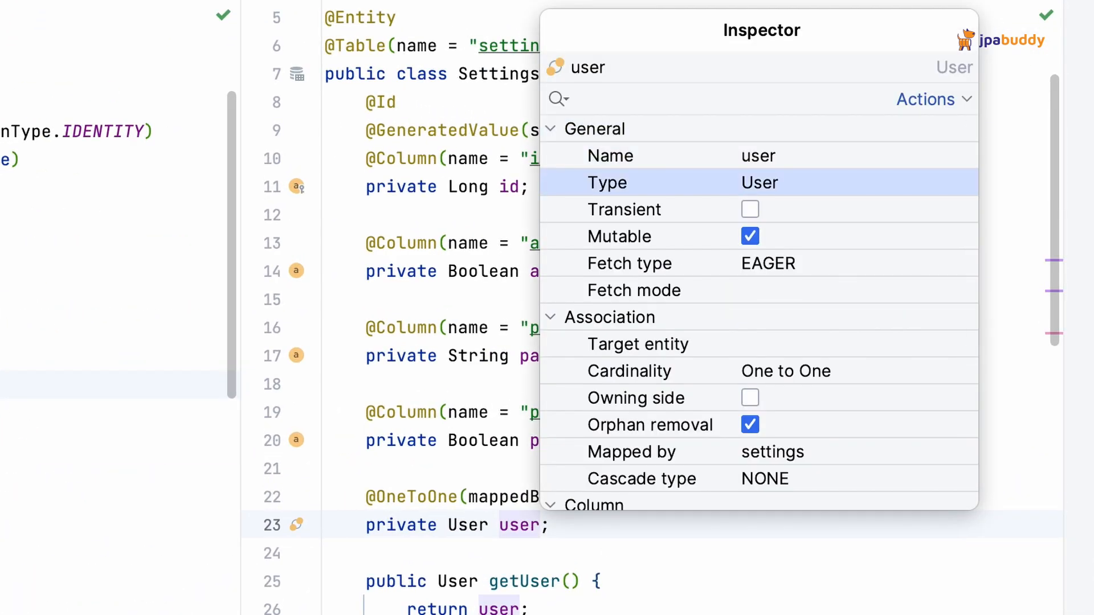
click(790, 264)
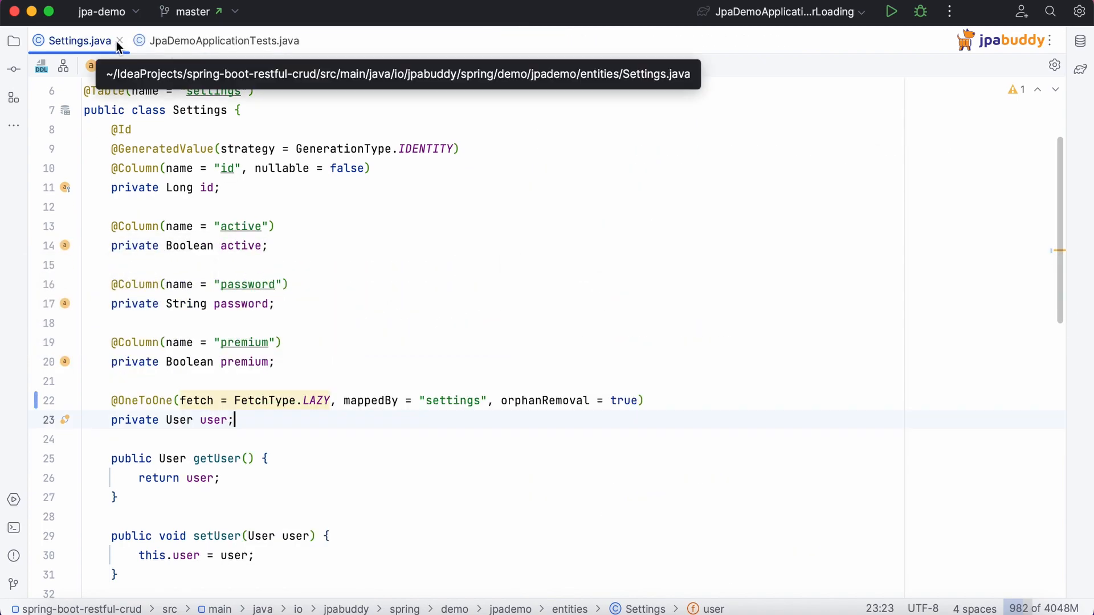
Step: Check the isLoaded declaration in JpaDemoApplicationTests, run testEagerLoading() and hide the failed results
click(224, 41)
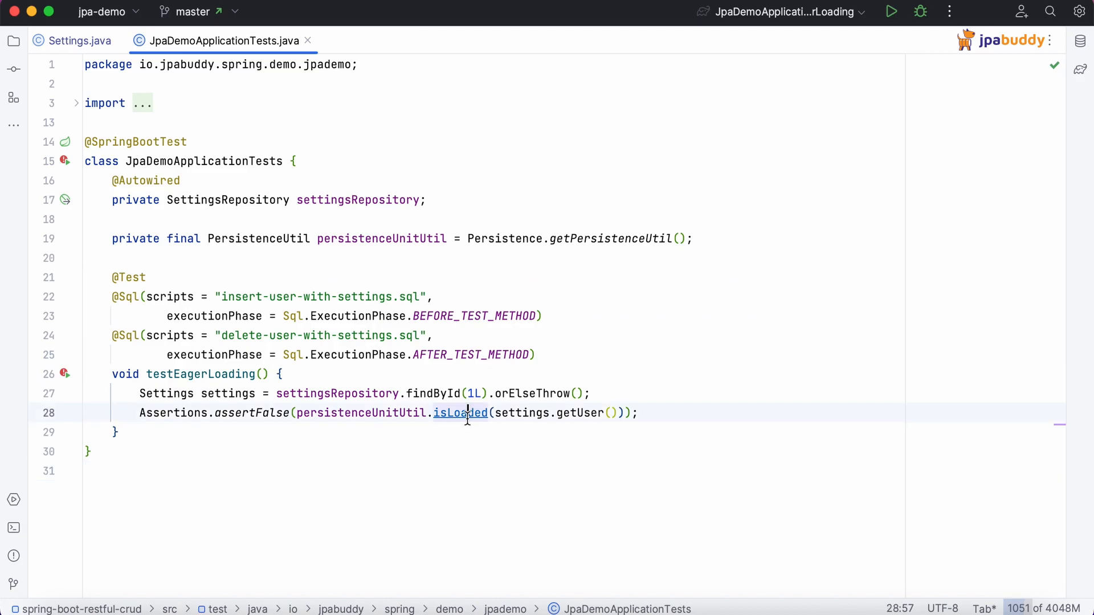
click(459, 414)
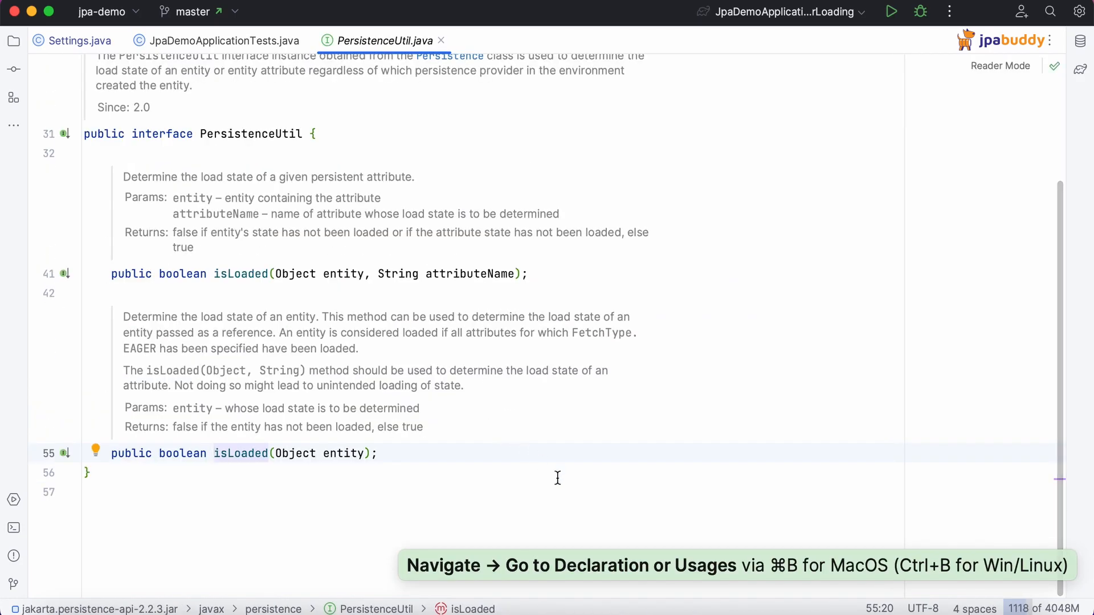
click(221, 41)
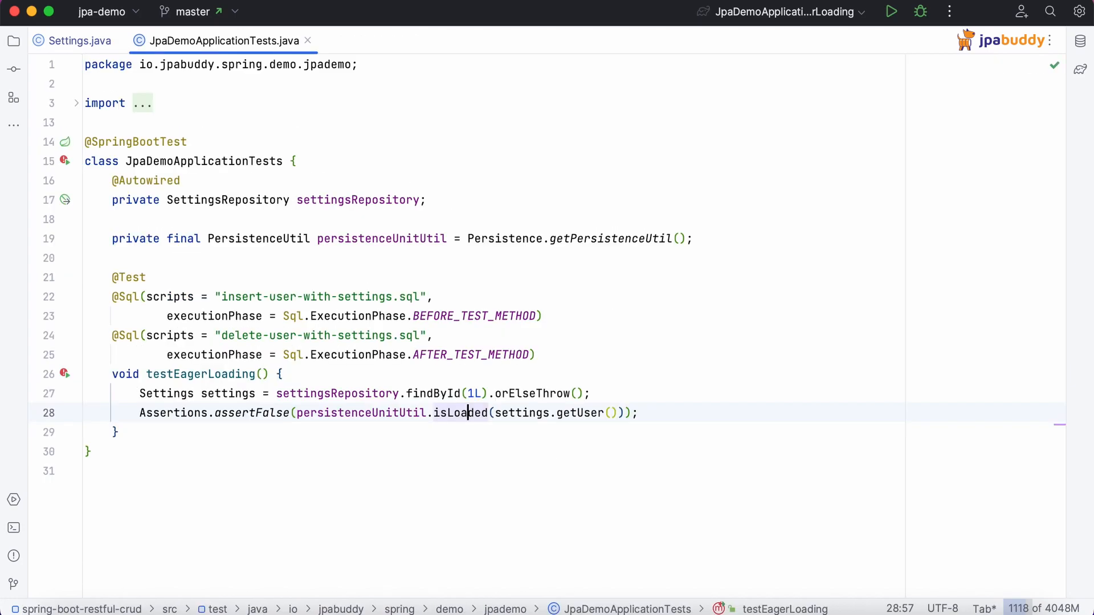
click(891, 11)
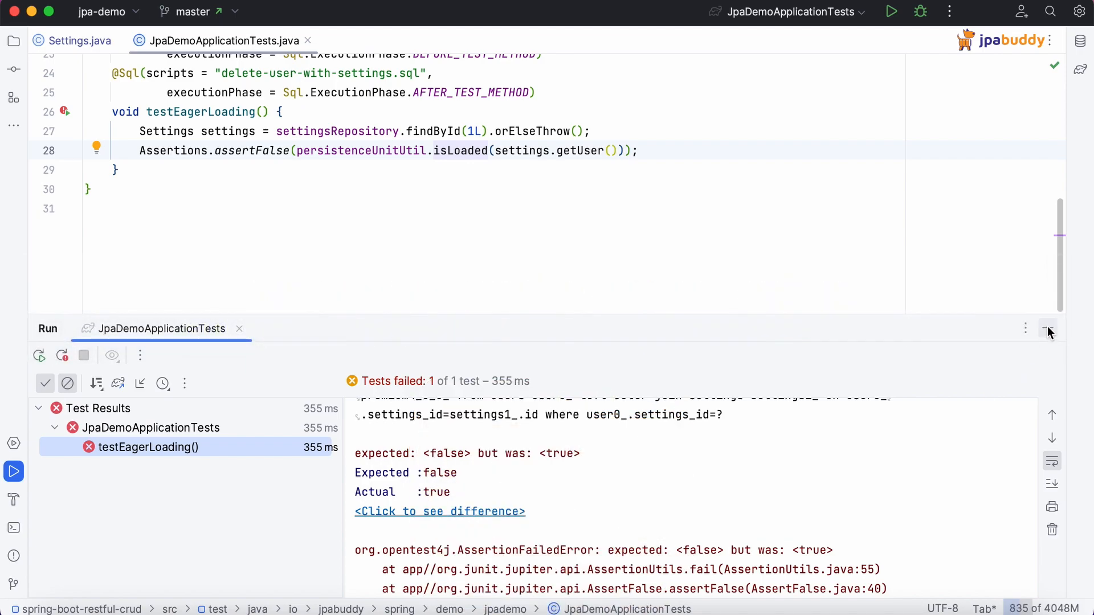
click(74, 40)
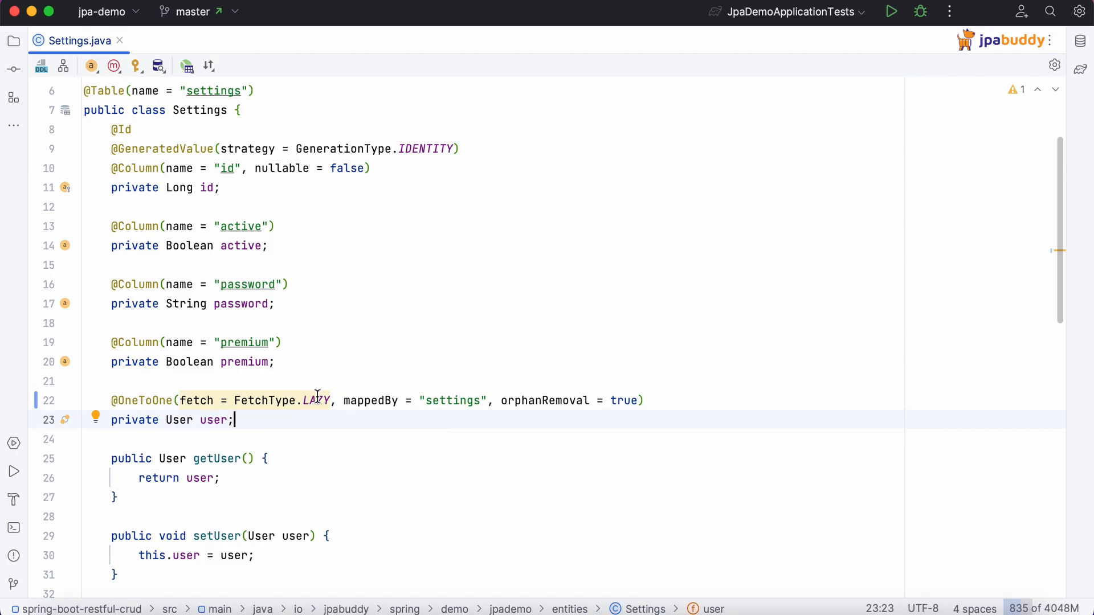
mouse_move(317, 401)
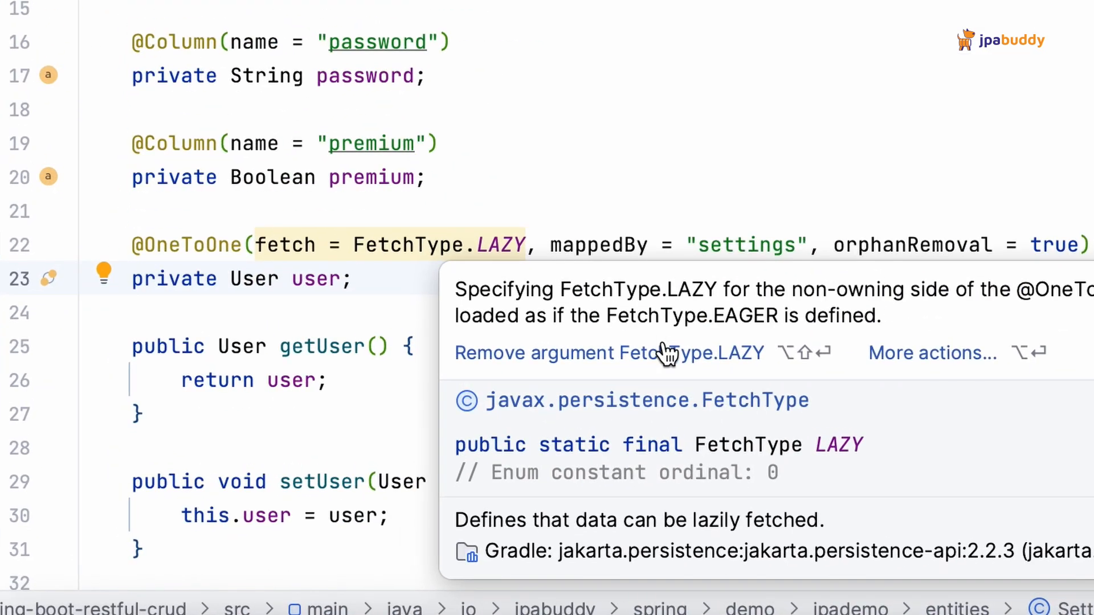
click(570, 353)
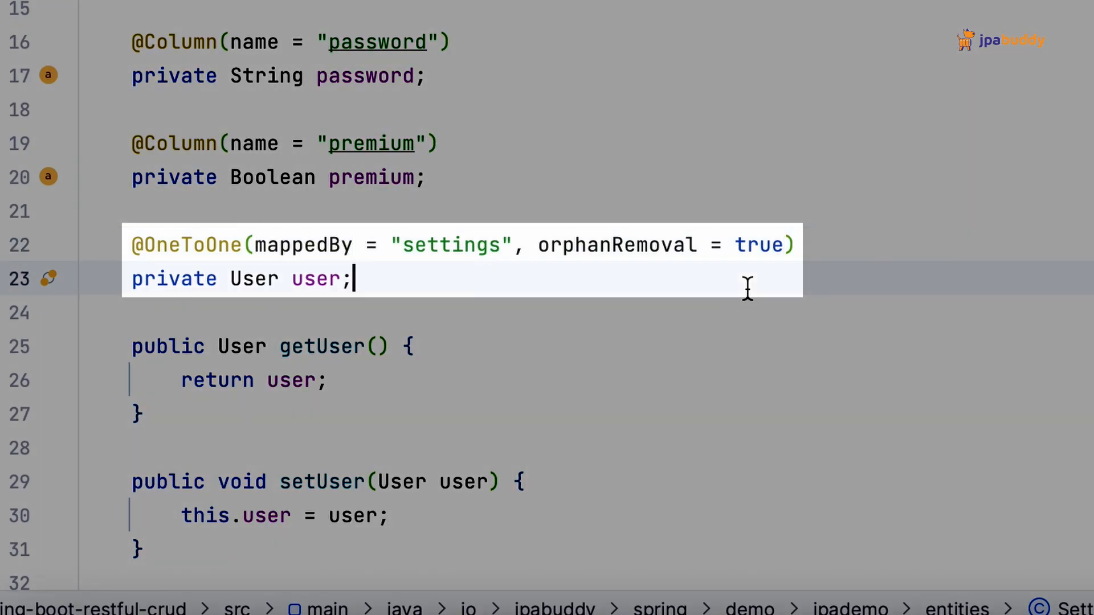